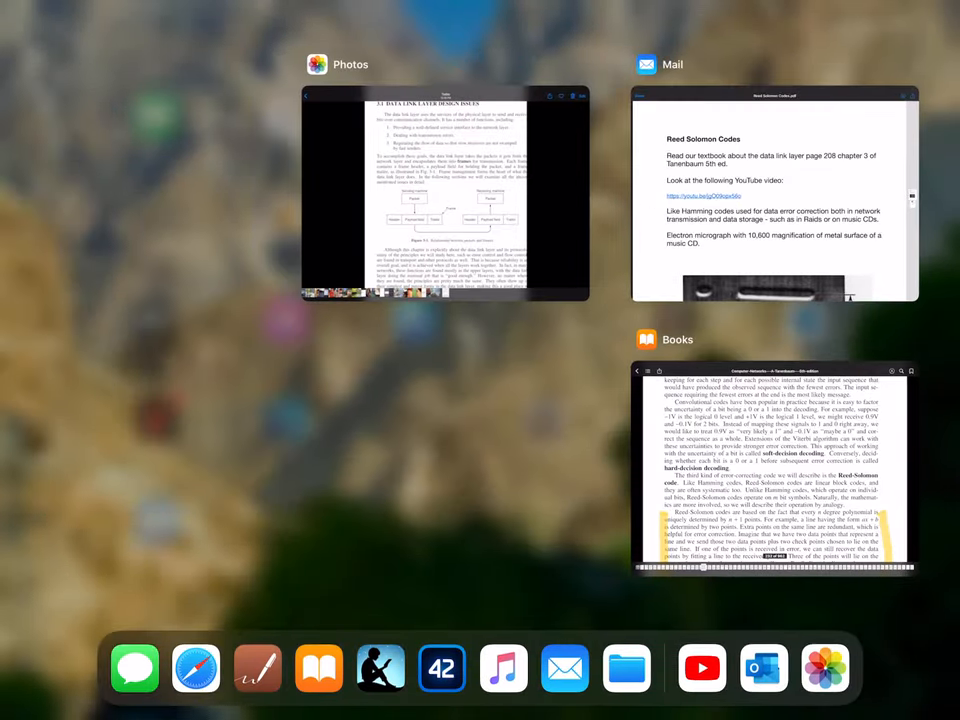
Return to the Computer Networks textbook in Books and scroll to the Reed-Solomon section.
left_click(444, 196)
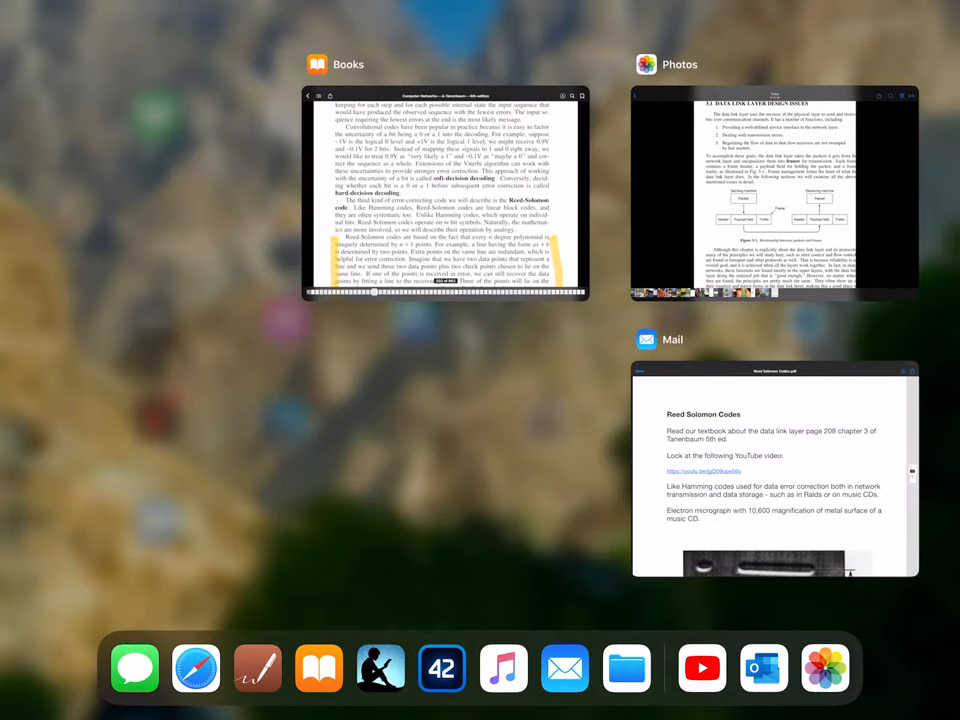
left_click(444, 196)
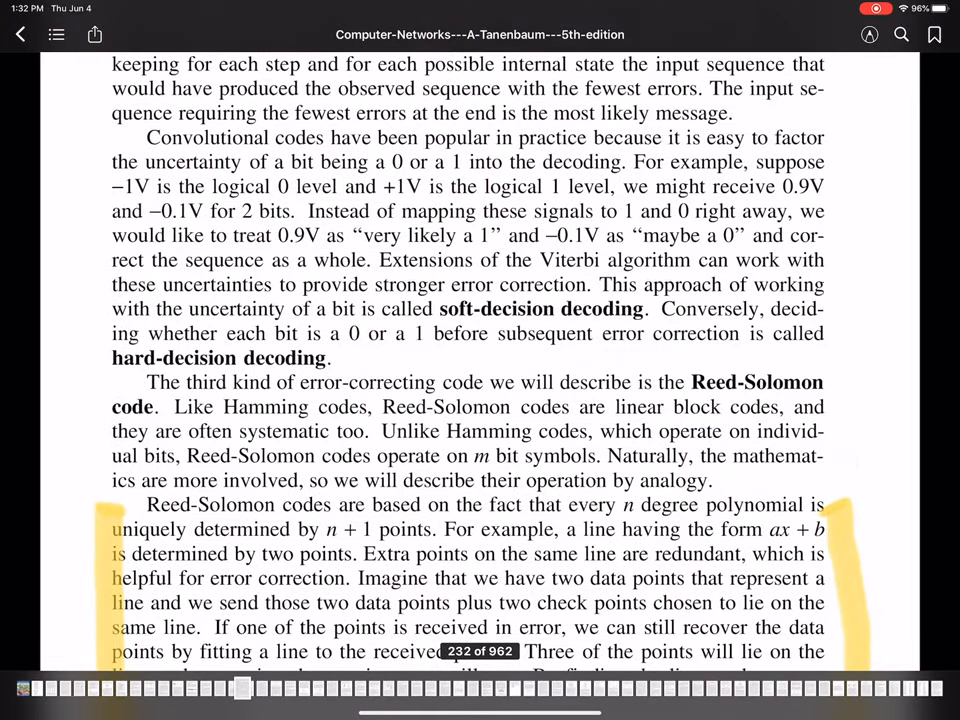
scroll("down", 3)
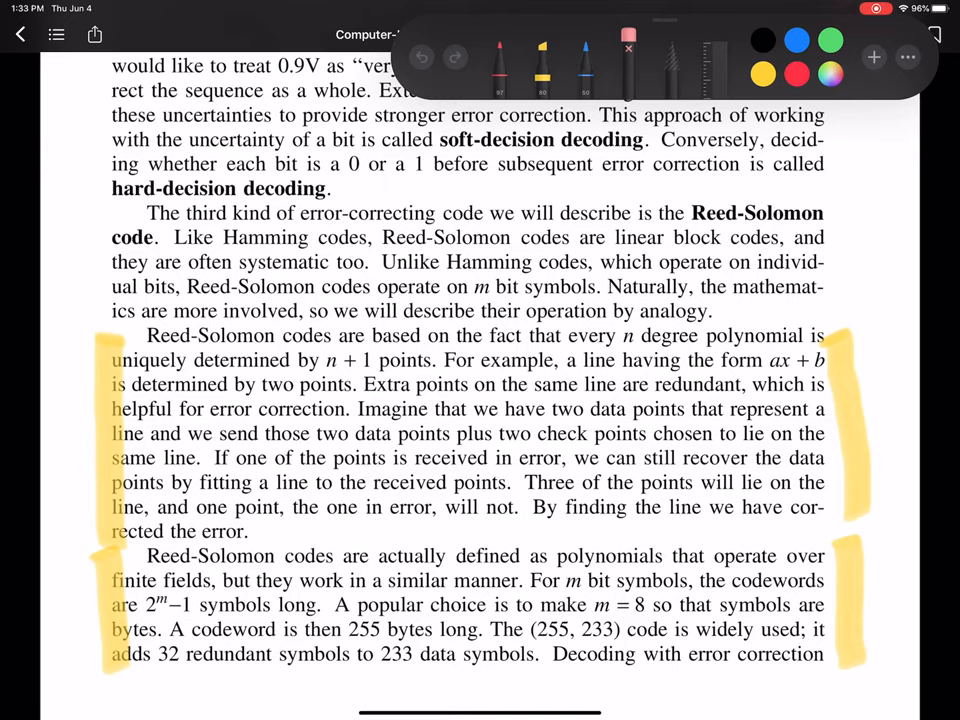
Select the markup tool for drawing yellow margin bars beside the Reed-Solomon paragraphs.
left_click(796, 72)
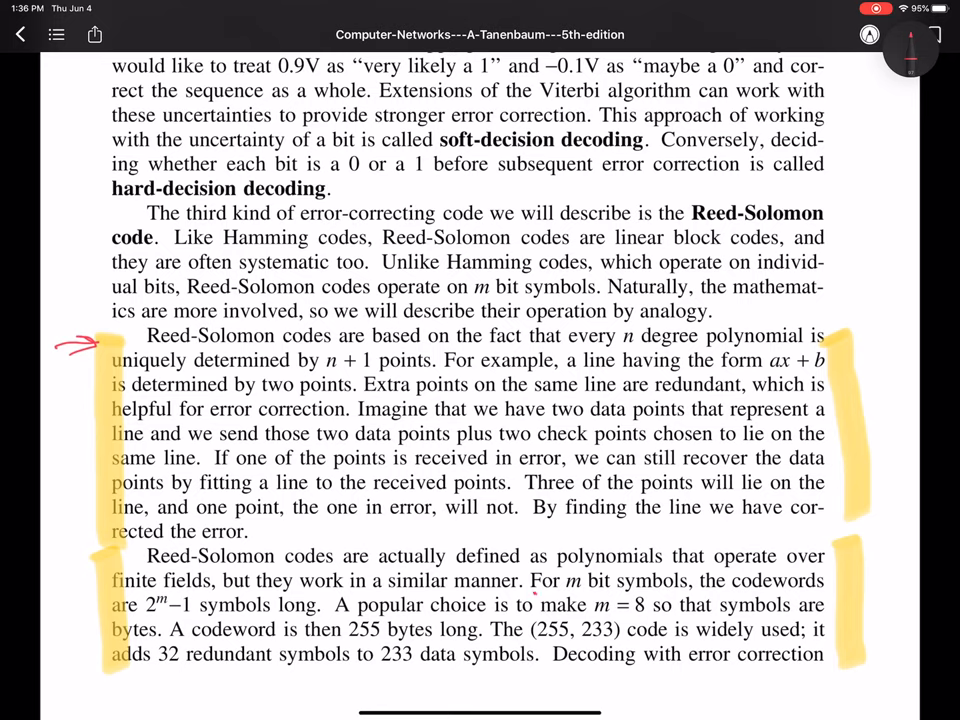
Underline in red m bit symbols, 2^m−1 symbols long, 255 bytes long and (255, 233).
left_click_drag(536, 600, 676, 598)
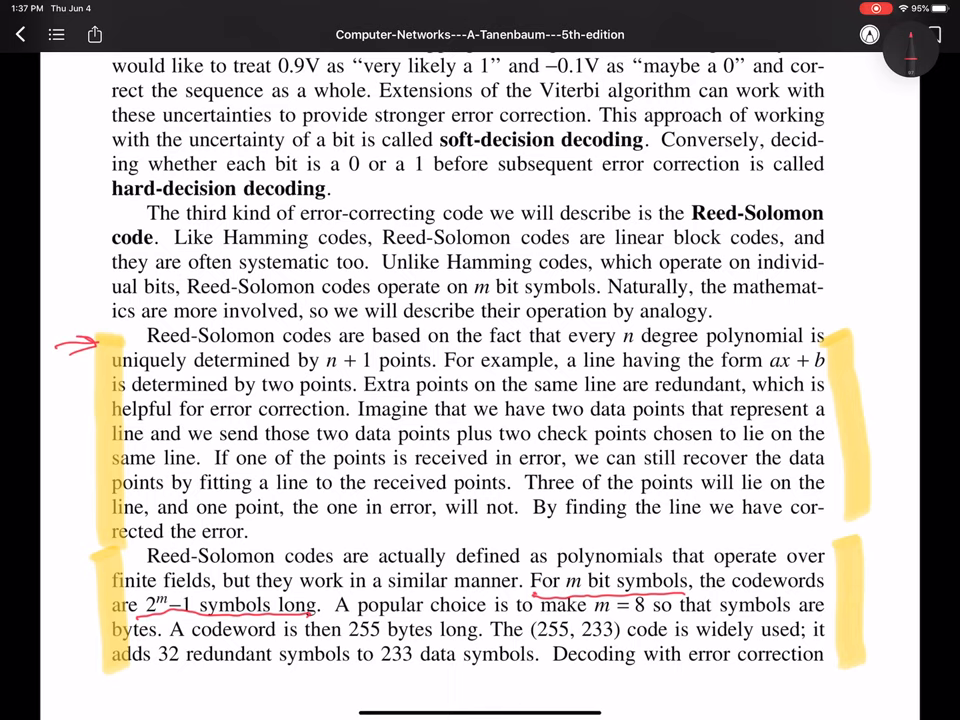
left_click_drag(344, 640, 380, 640)
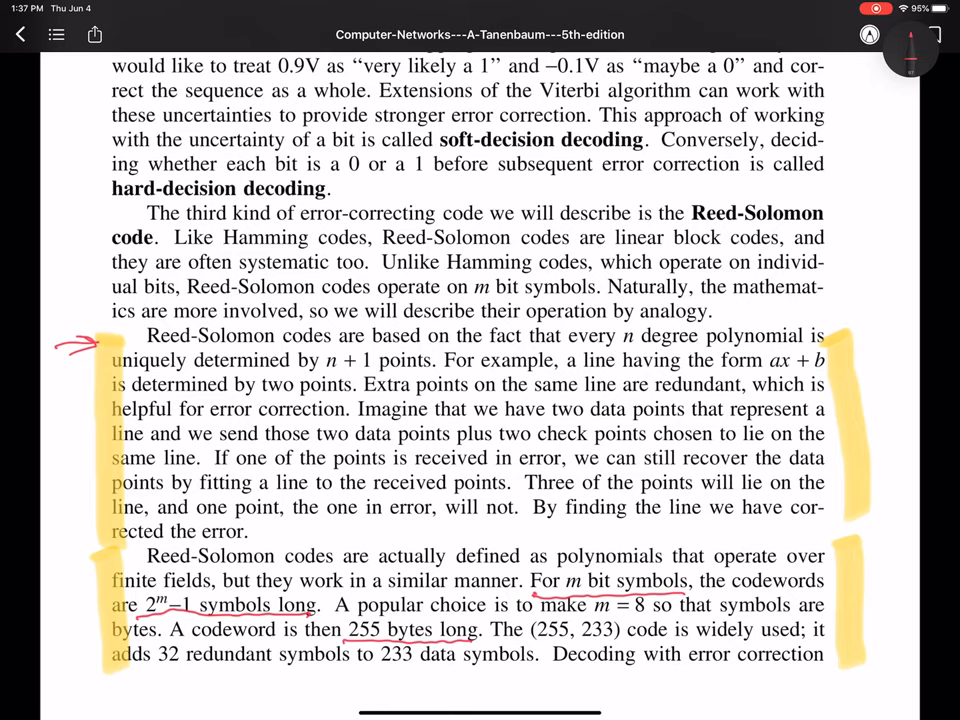
left_click_drag(532, 640, 620, 640)
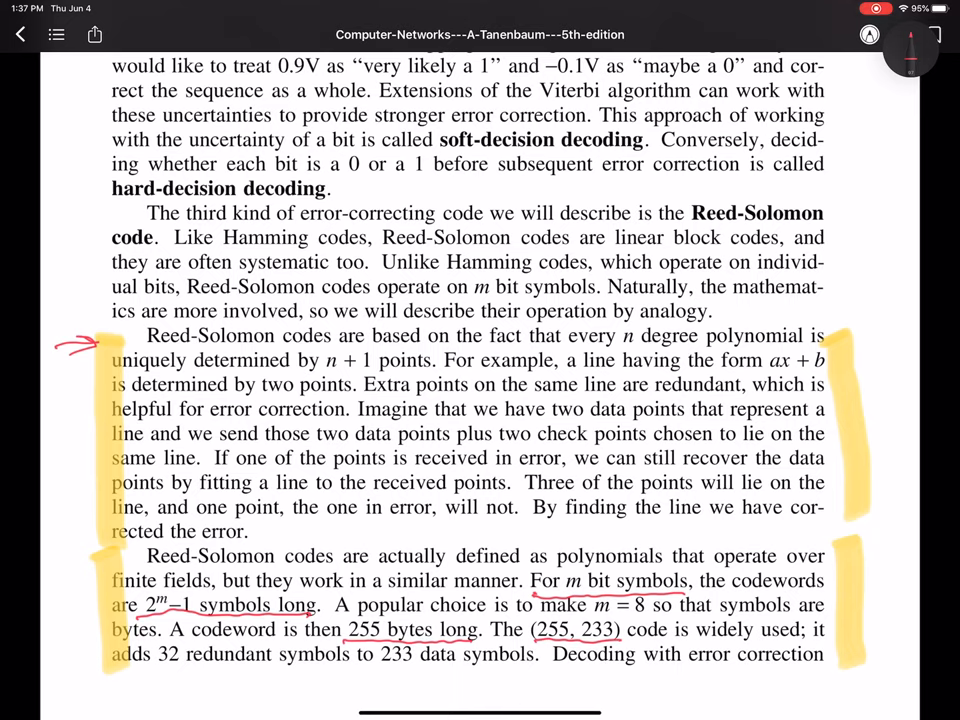
left_click_drag(152, 664, 188, 664)
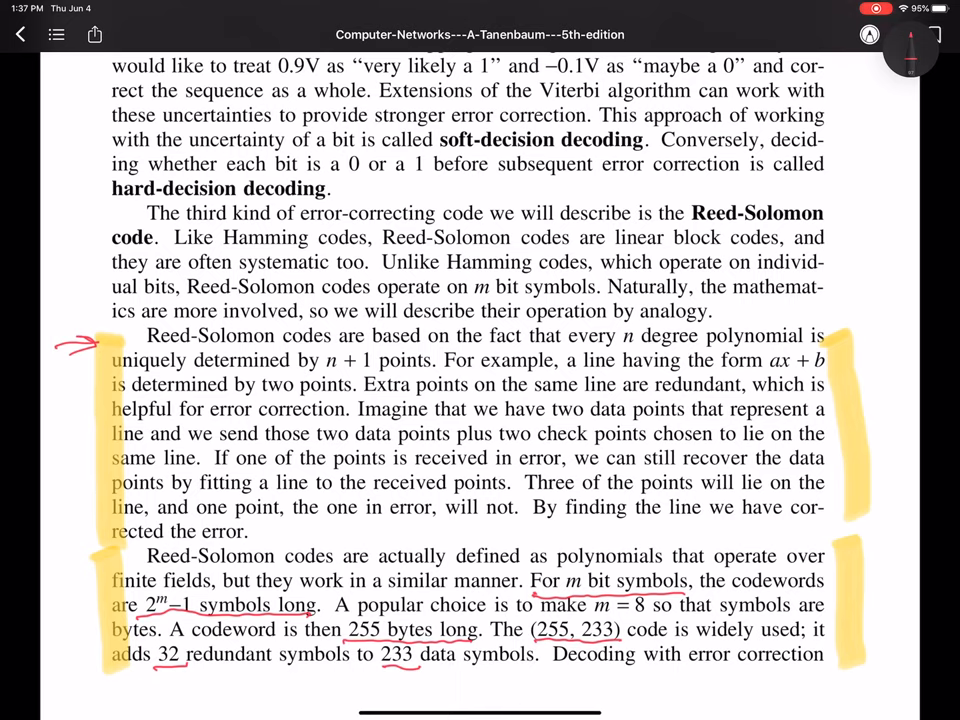
Scroll down to page 209 of the Reed-Solomon discussion.
scroll("down", 3)
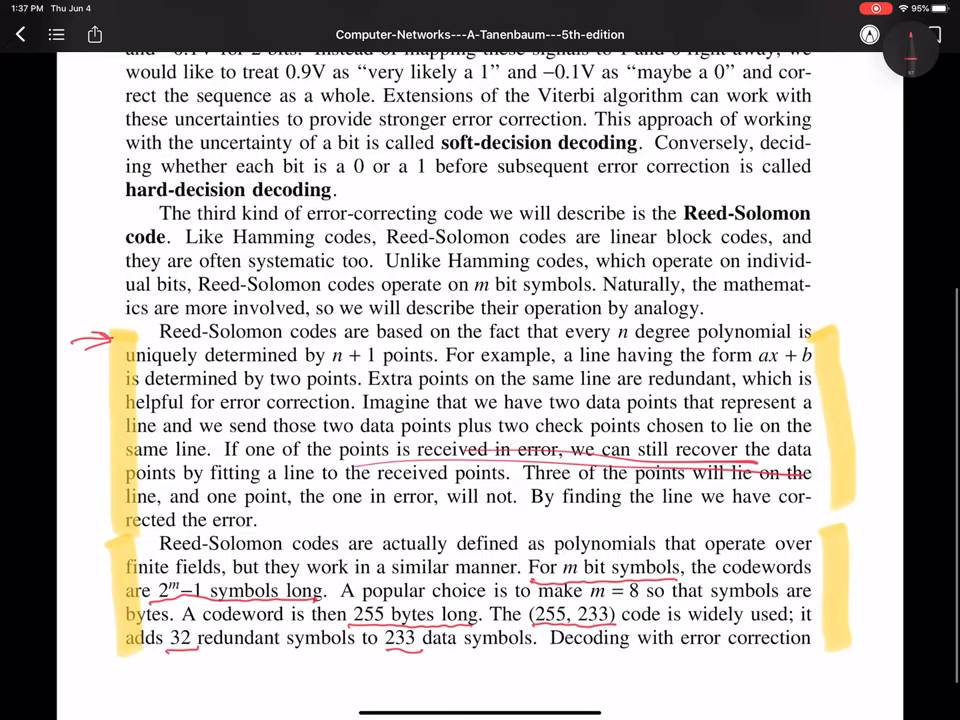
scroll("down", 3)
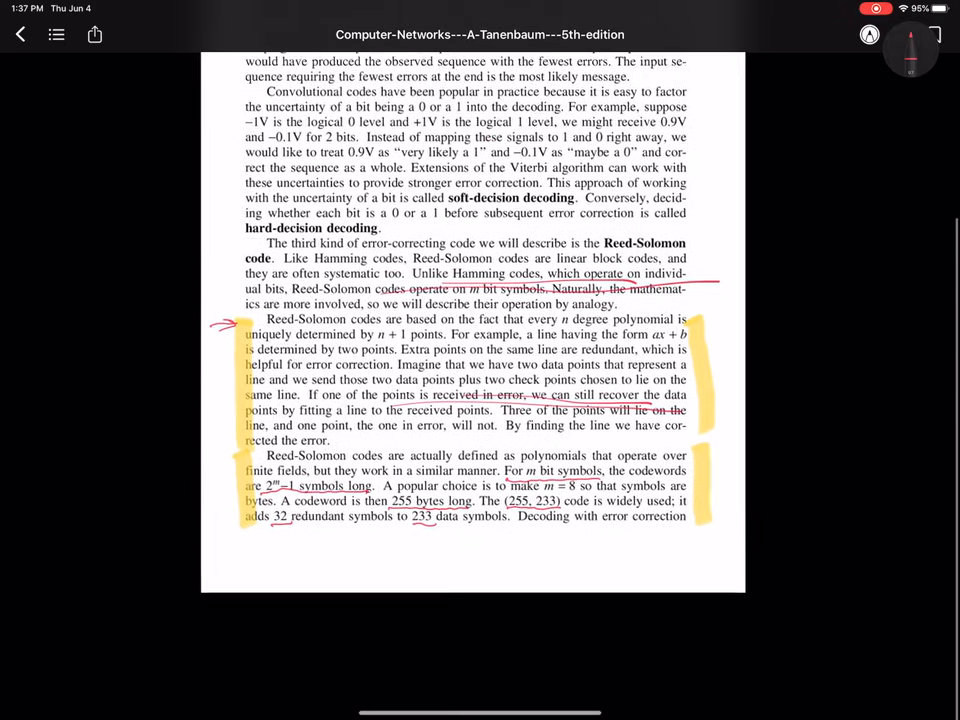
scroll("down", 3)
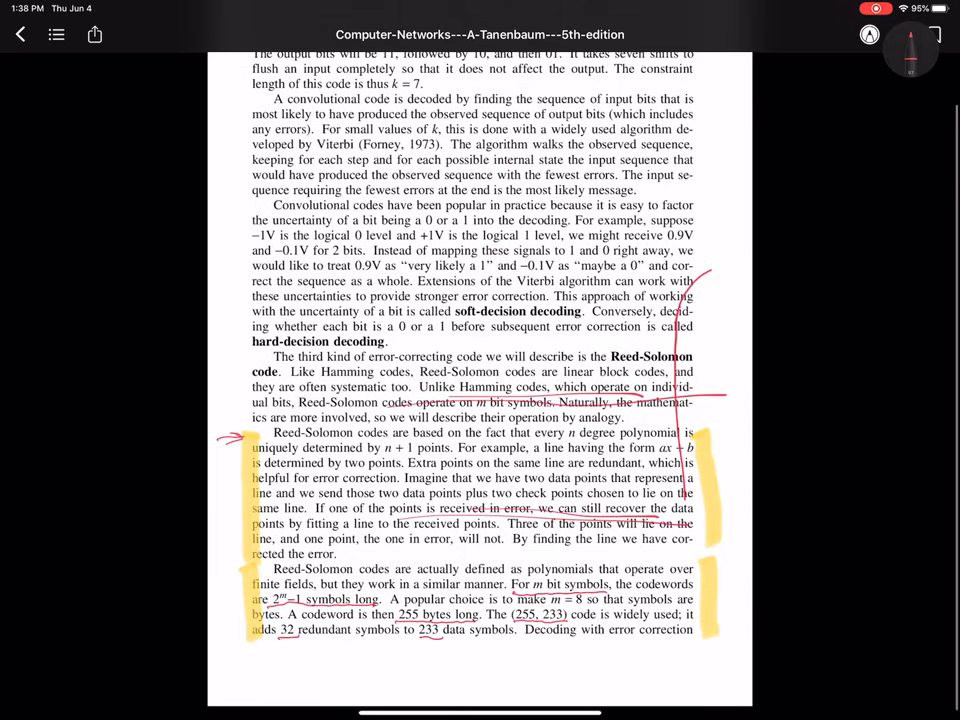
scroll("down", 3)
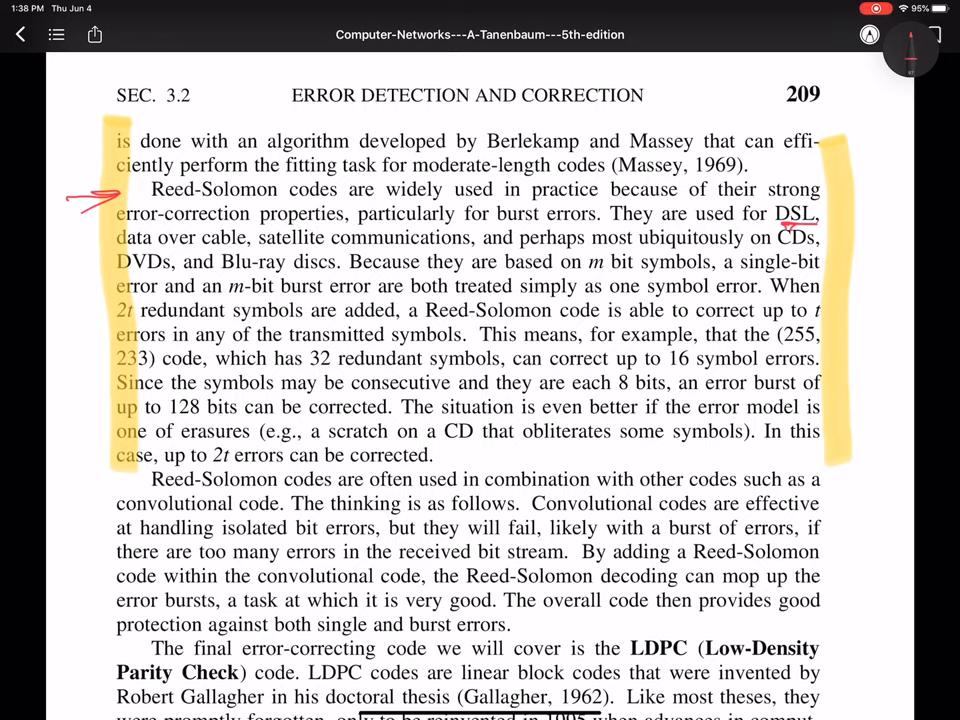
Underline Blu-ray discs, 16 symbol errors and a scratch in red, then swipe up to the App Switcher.
left_click_drag(224, 272, 348, 272)
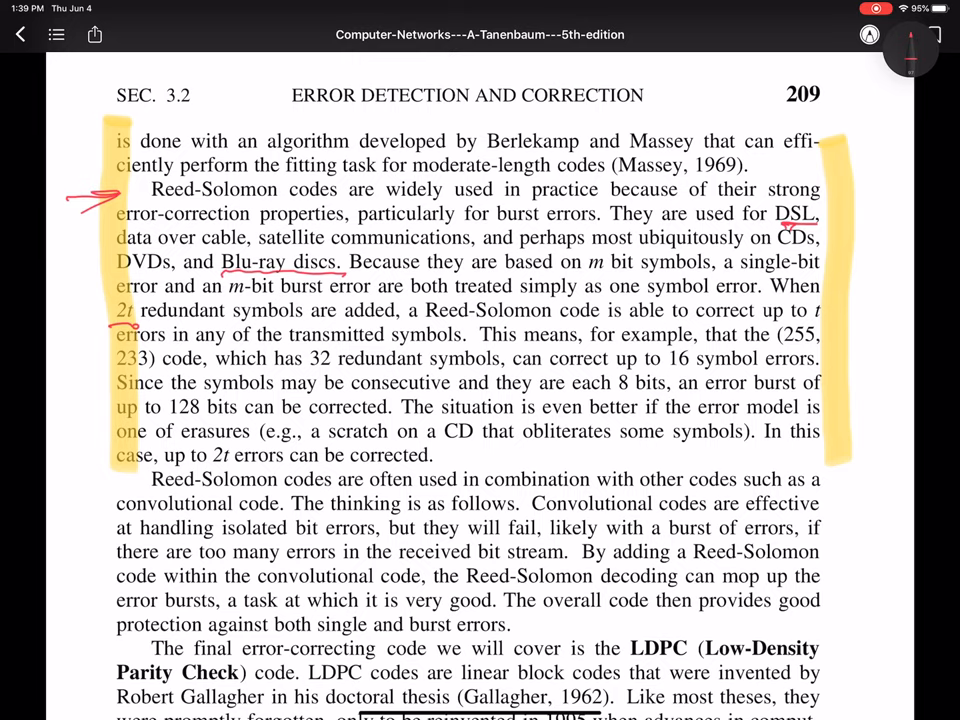
left_click_drag(808, 322, 850, 318)
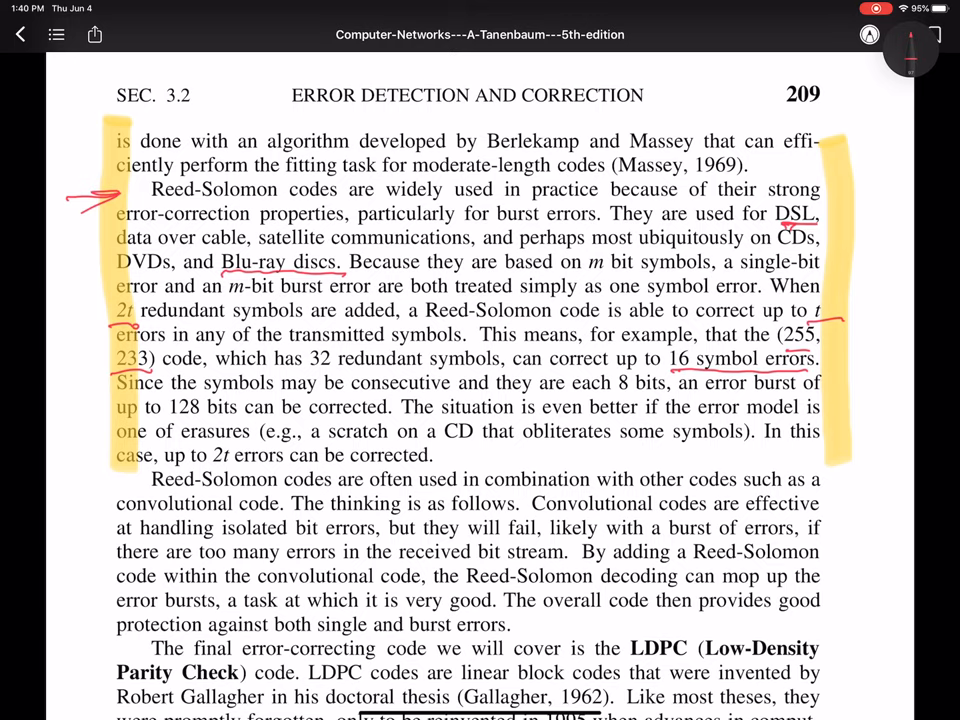
left_click_drag(318, 444, 390, 444)
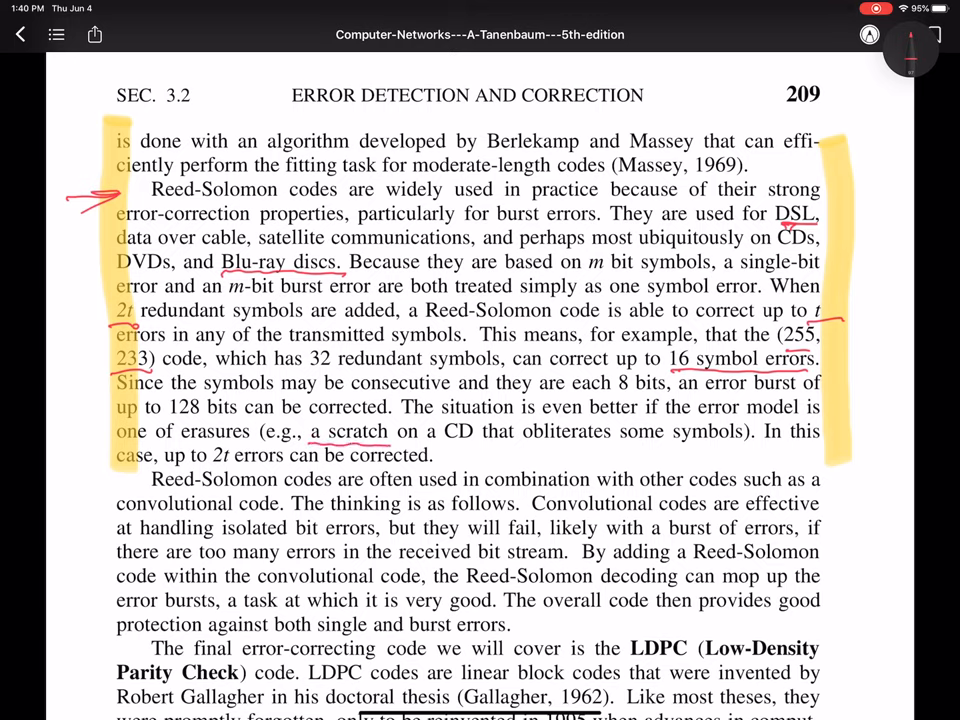
left_click_drag(318, 444, 744, 444)
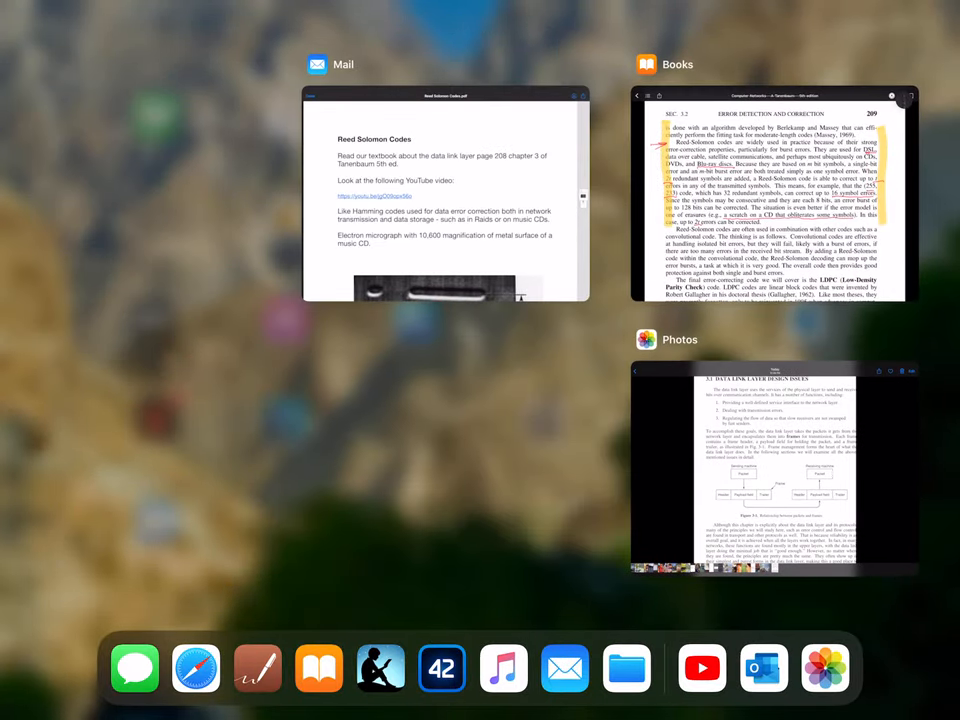
Switch to Mail showing the Reed Solomon Codes.pdf attachment.
left_click(444, 190)
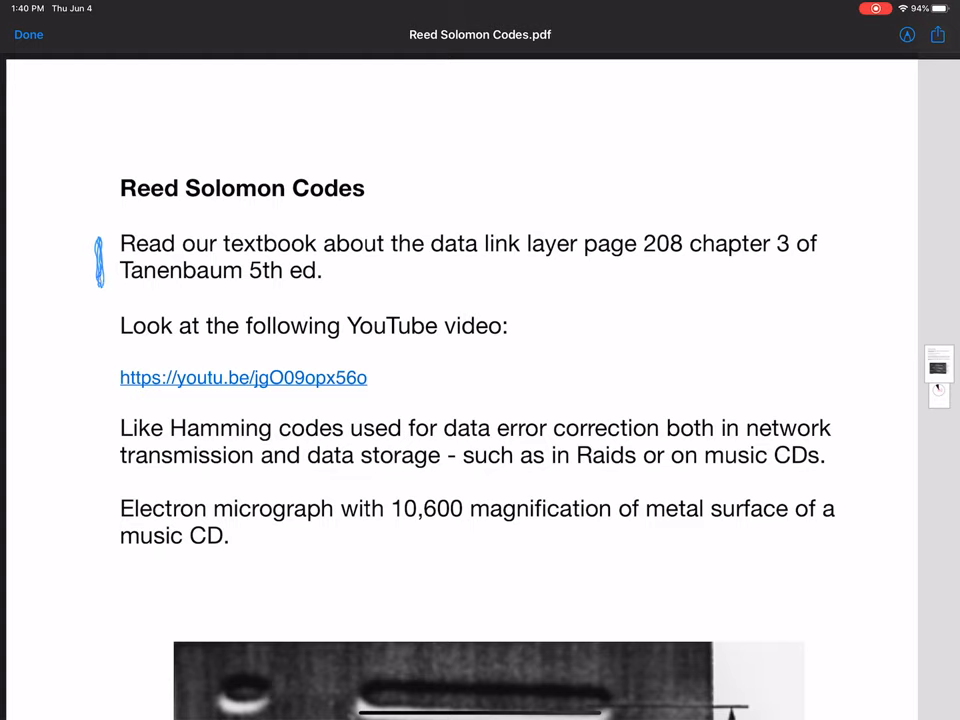
left_click(908, 34)
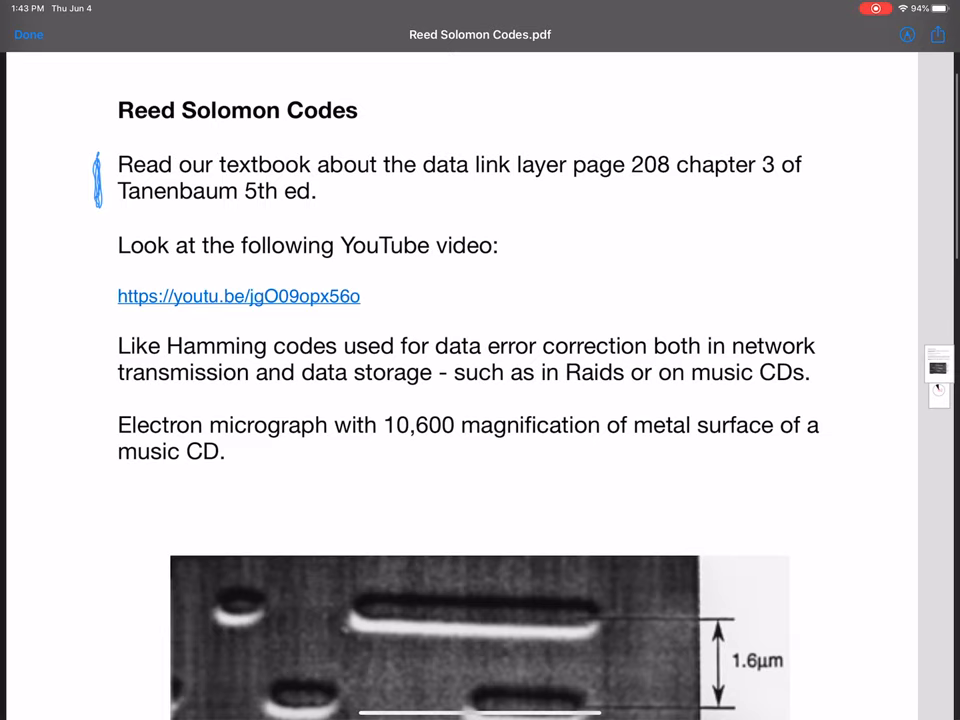
Scroll down past the micrograph to page 2 with the CD diagram.
scroll("down", 3)
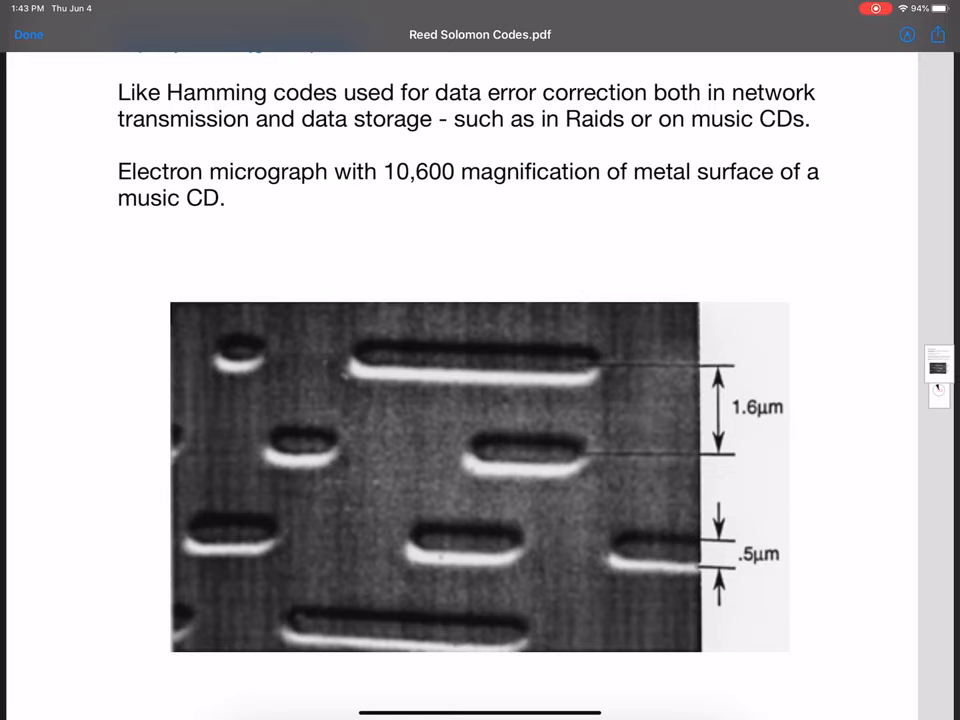
scroll("down", 3)
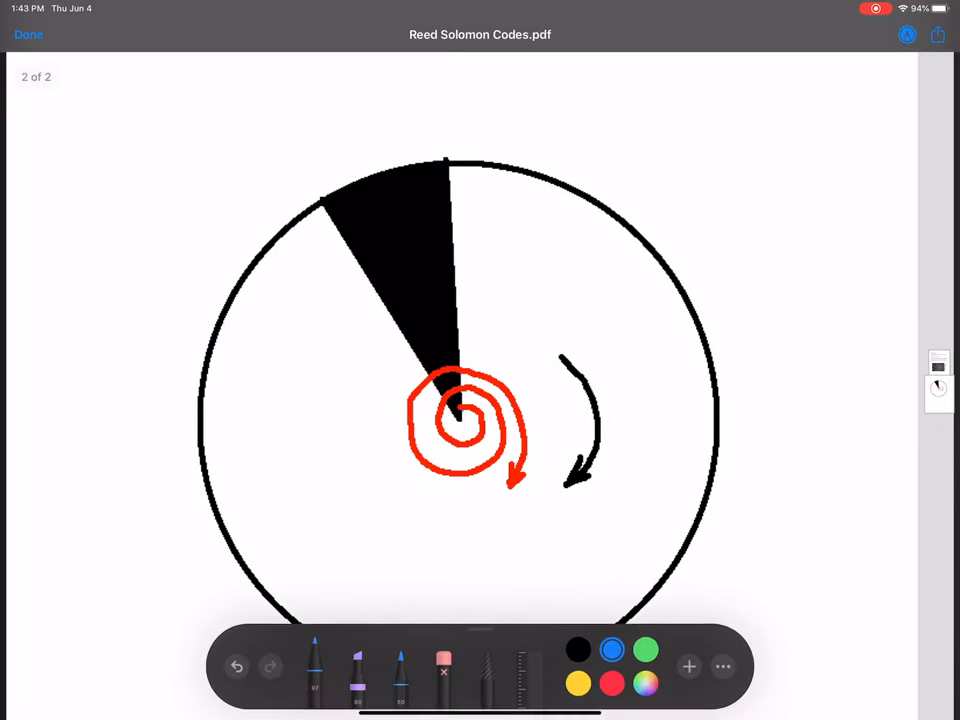
Bring the CD electron micrograph page back into view with drawing tools open.
left_click(314, 664)
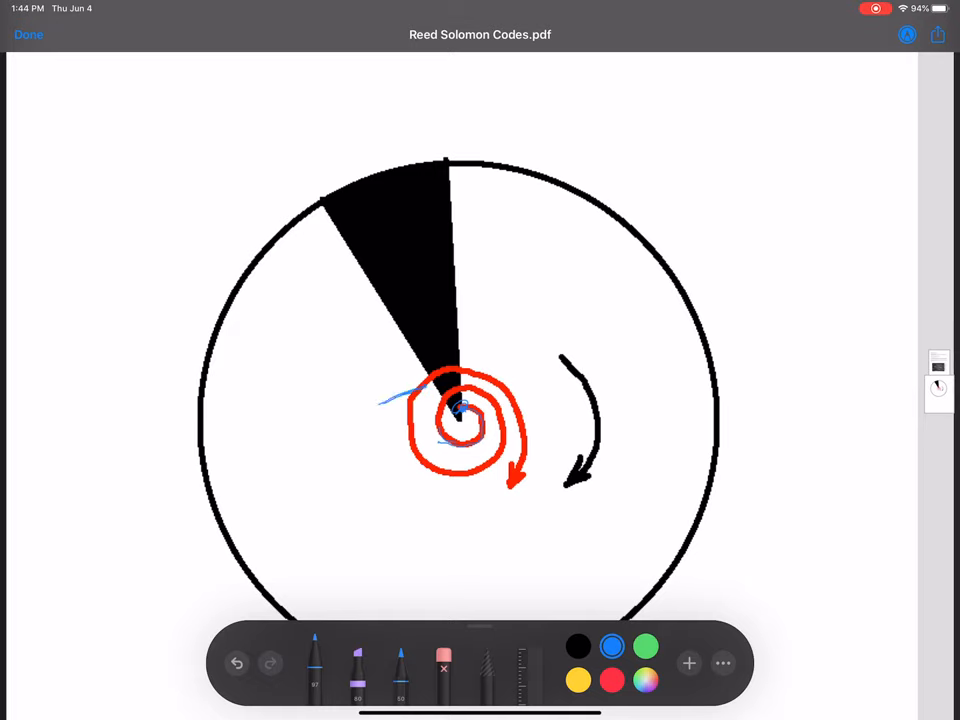
left_click_drag(390, 440, 456, 424)
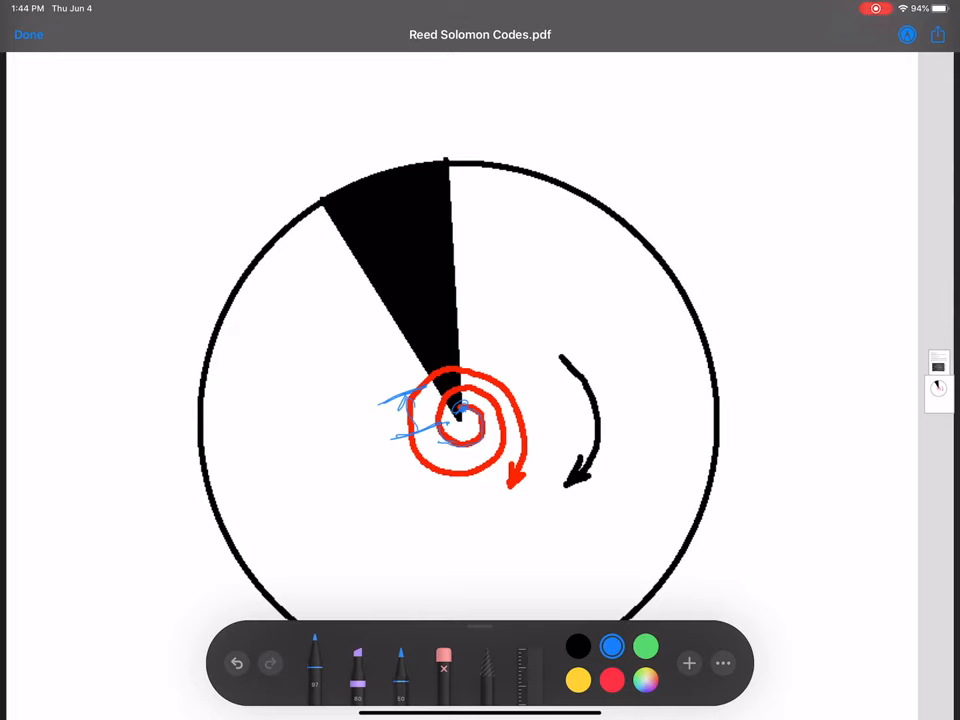
left_click_drag(364, 378, 378, 368)
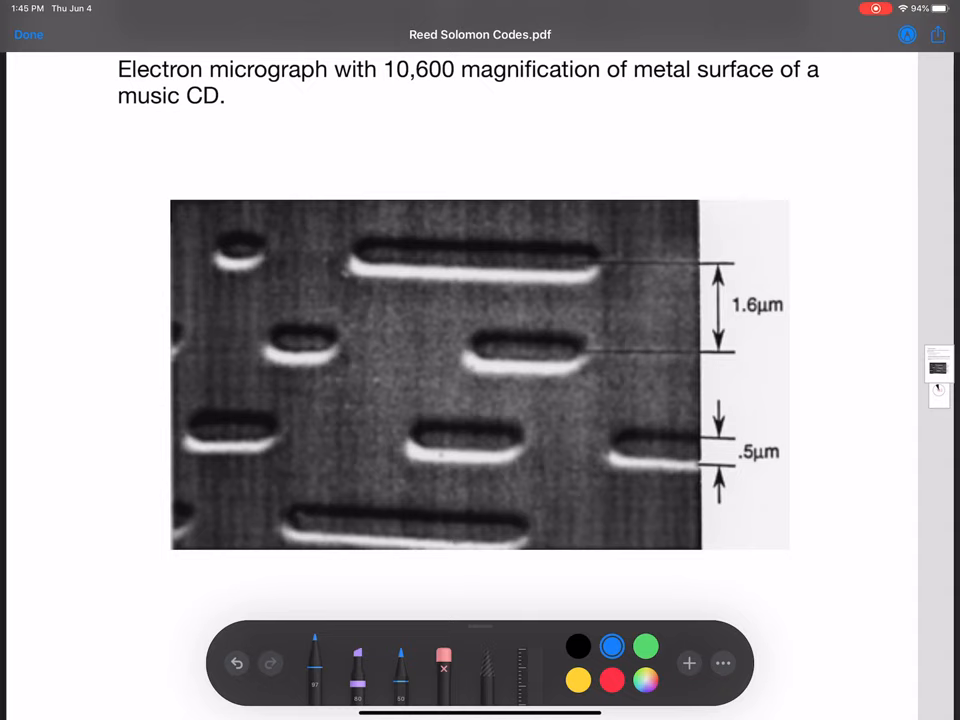
Draw a thick blue underline beneath the 10,600 magnification figure in the caption.
left_click_drag(384, 82, 440, 78)
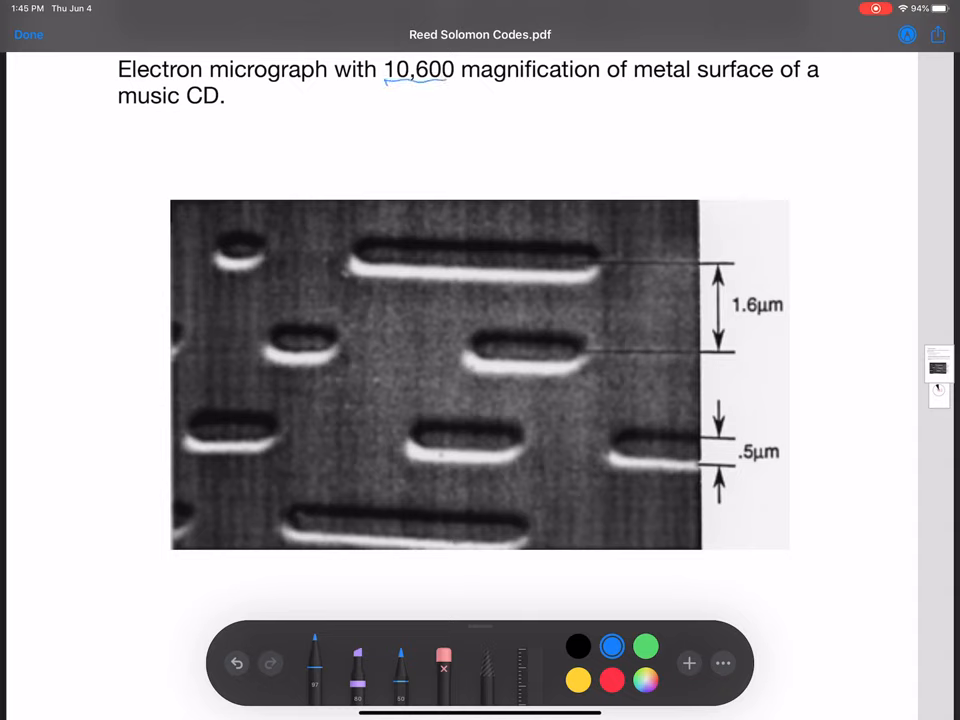
left_click_drag(382, 84, 452, 84)
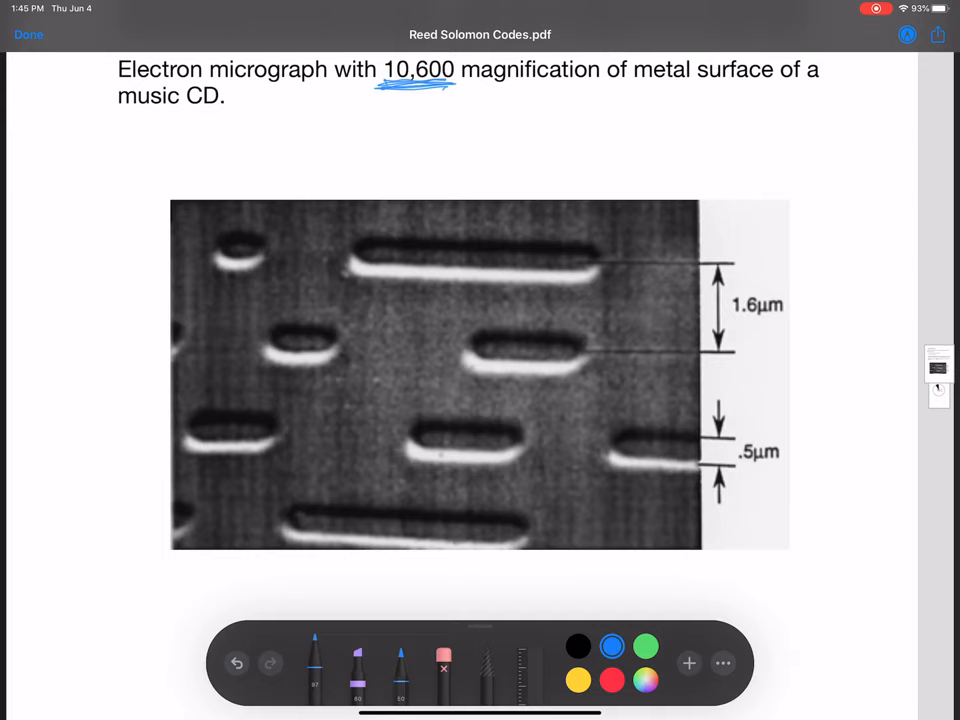
Trace a blue track line across the micrograph with pit-edge ticks and hatching under the middle pit.
left_click_drag(108, 340, 516, 342)
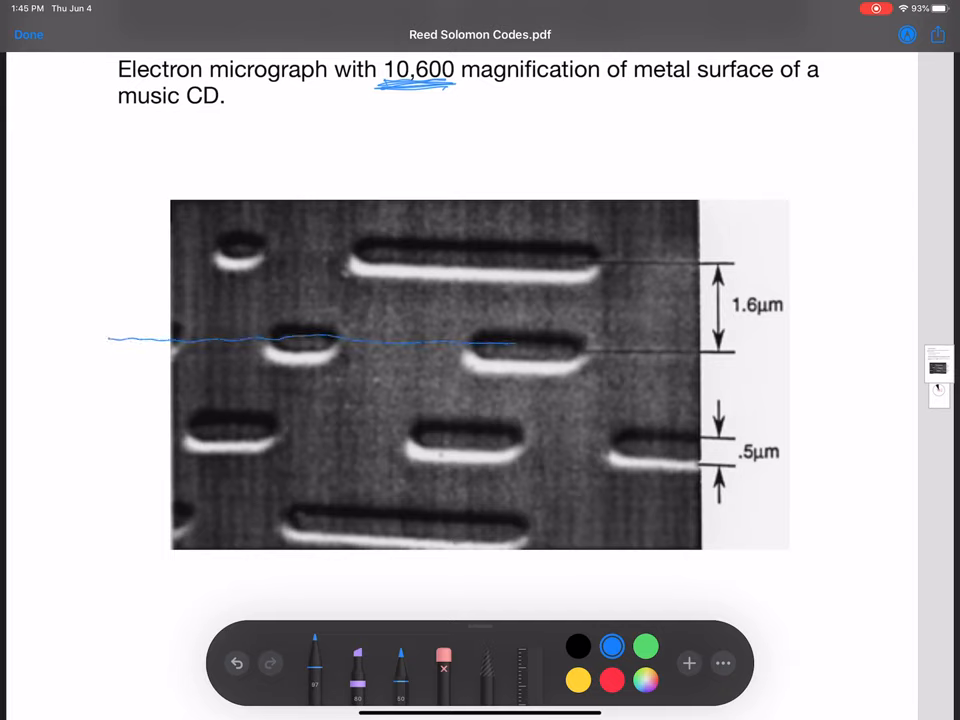
left_click_drag(500, 348, 780, 348)
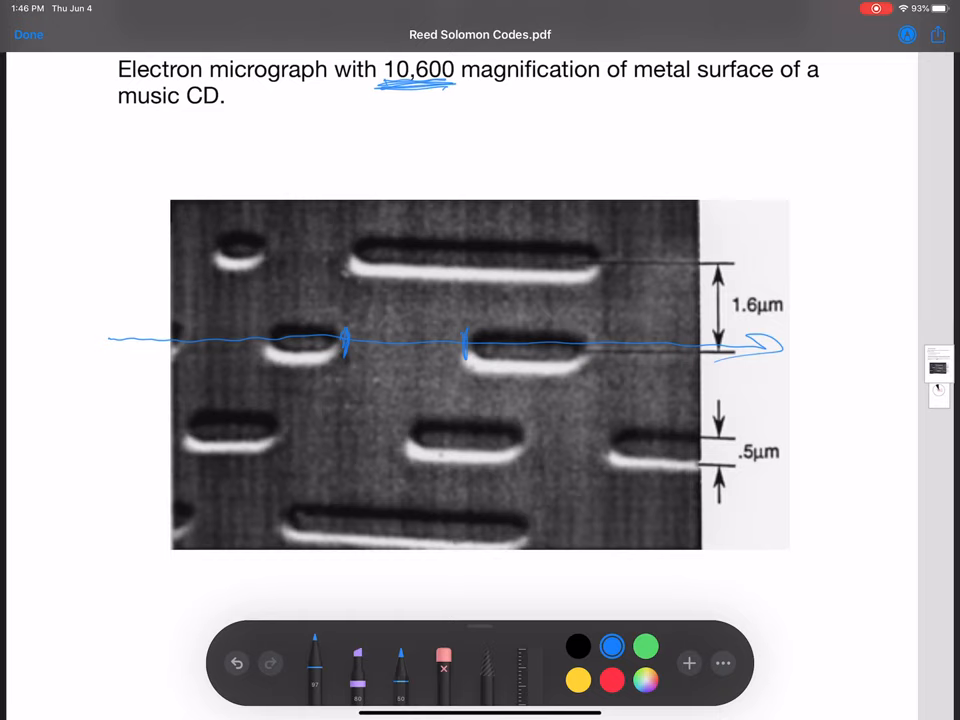
left_click_drag(360, 368, 400, 360)
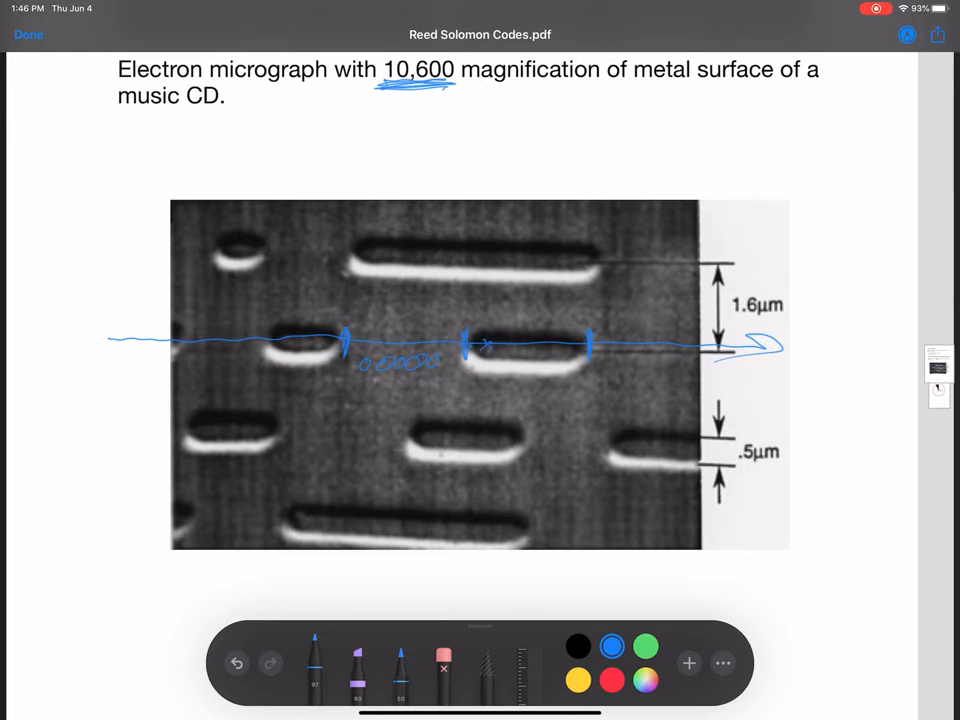
left_click_drag(486, 344, 536, 344)
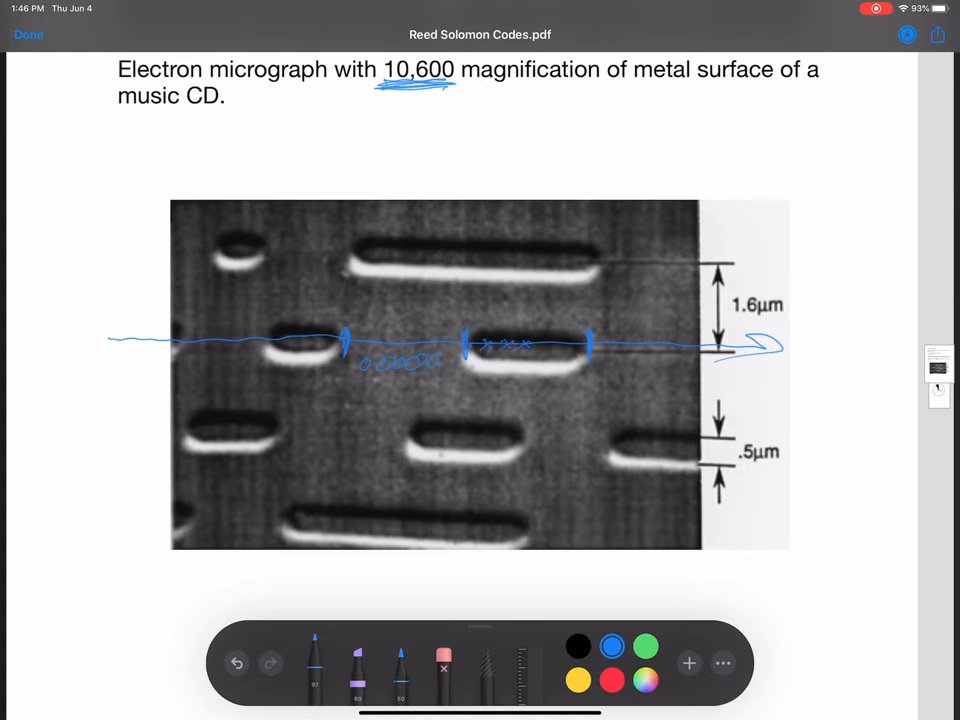
left_click_drag(492, 358, 524, 372)
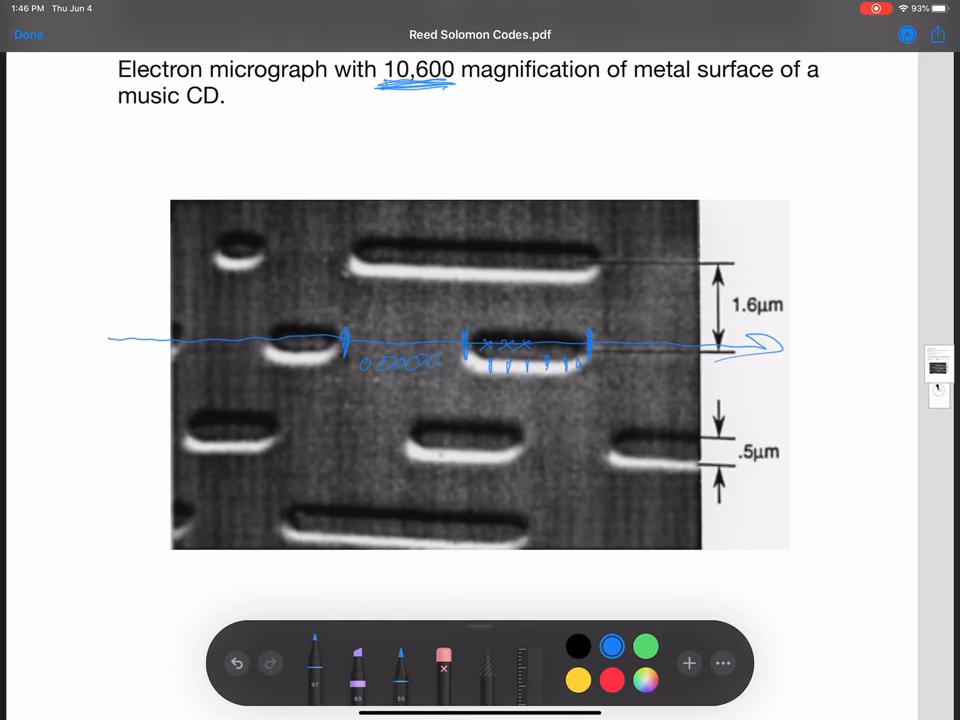
left_click_drag(190, 470, 570, 236)
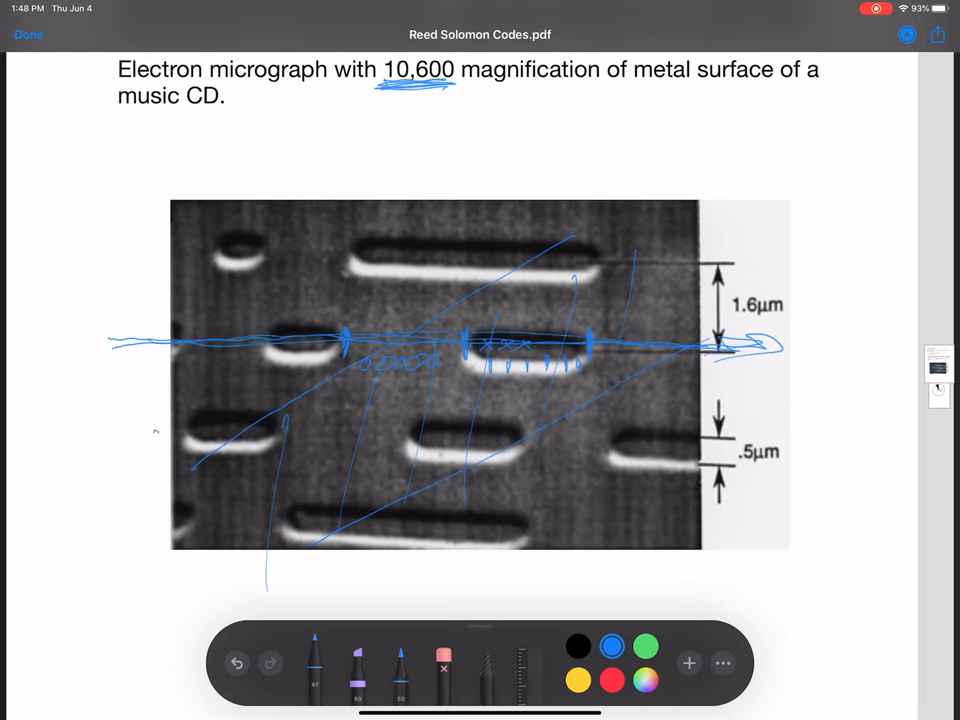
Trace a second blue line along the lower pit row at the .5µm marker.
left_click_drag(156, 432, 776, 448)
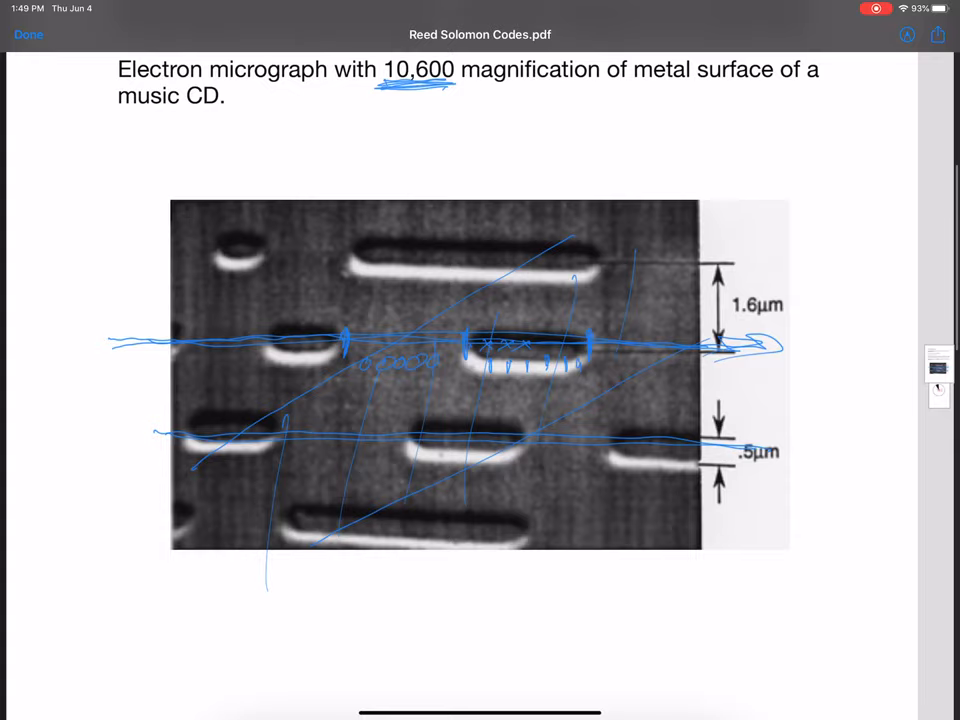
scroll("down", 3)
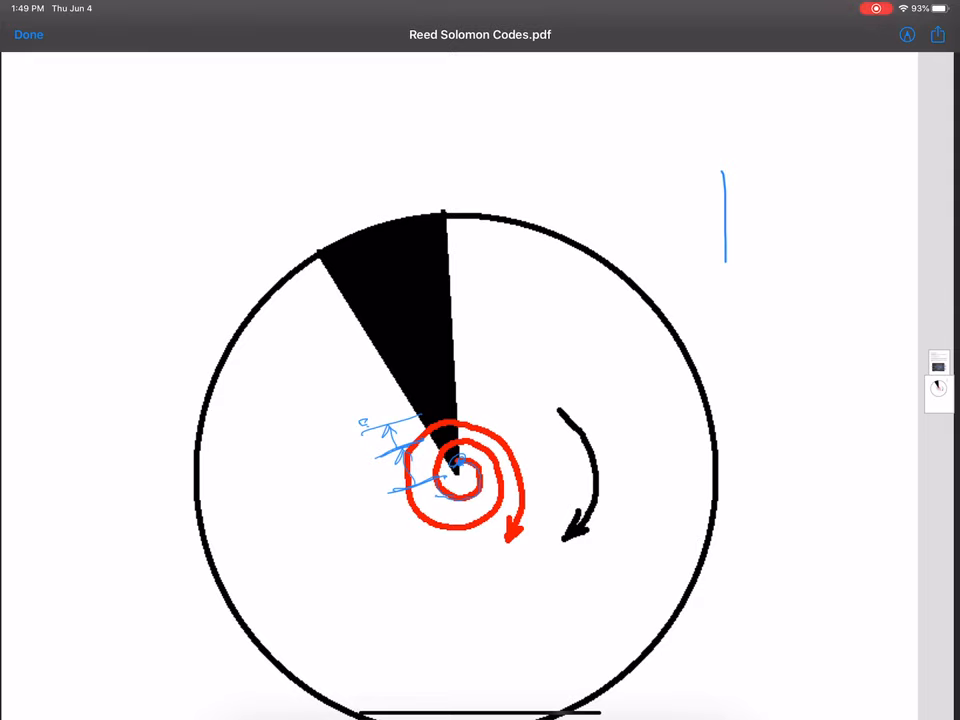
Start markup on the disc-diagram page to scribble blue over the wedge and spiral centre.
left_click(906, 34)
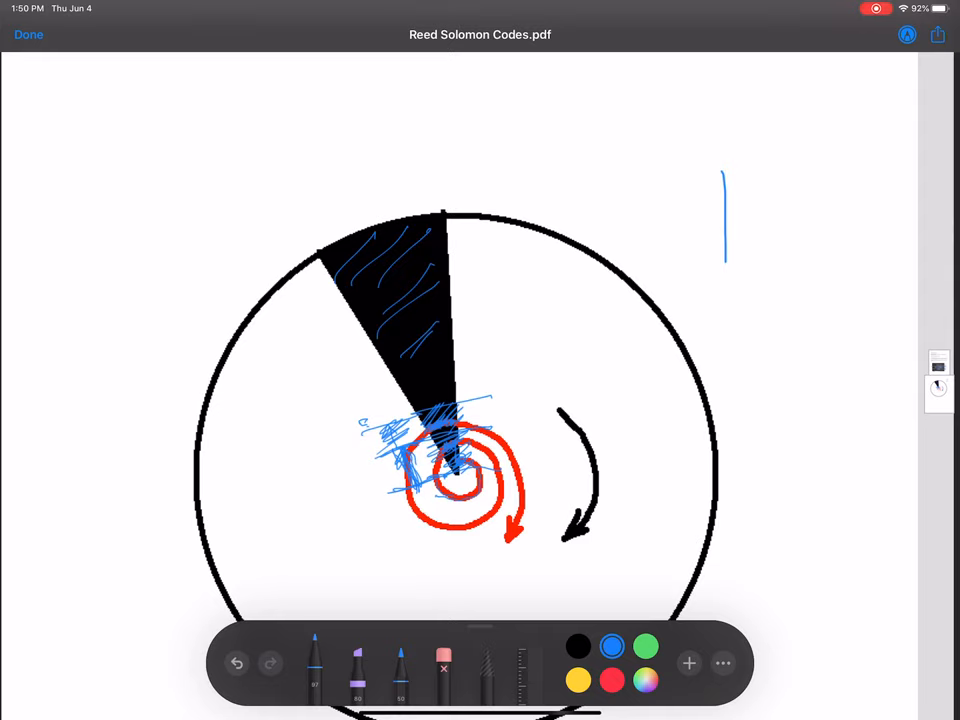
Layer dense blue hatching across the black wedge and the tracks beneath it.
left_click_drag(380, 420, 382, 390)
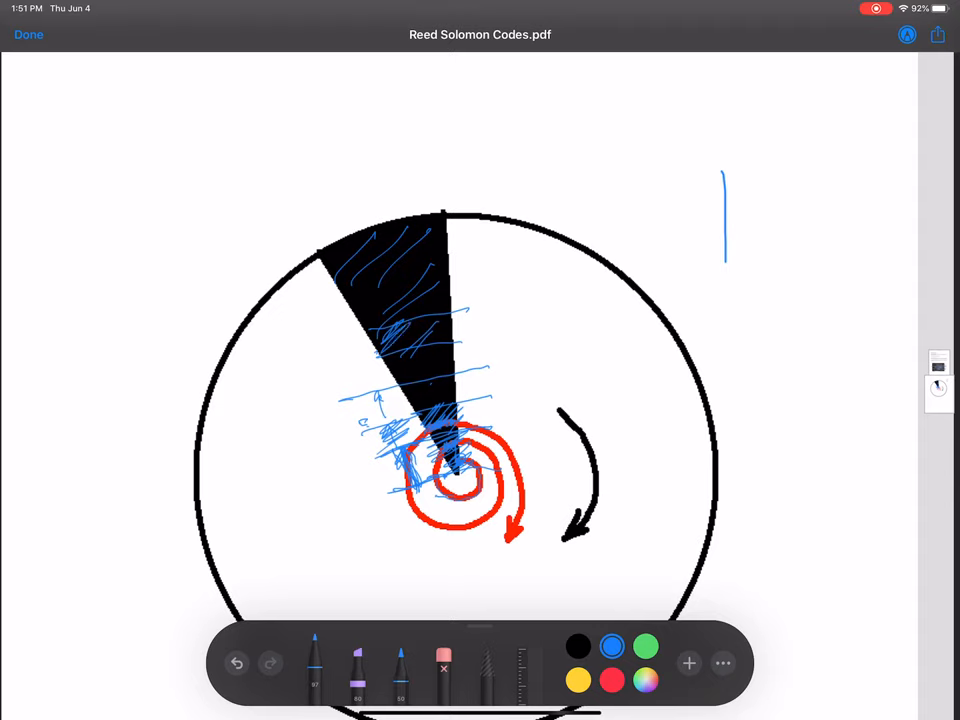
left_click_drag(384, 340, 444, 336)
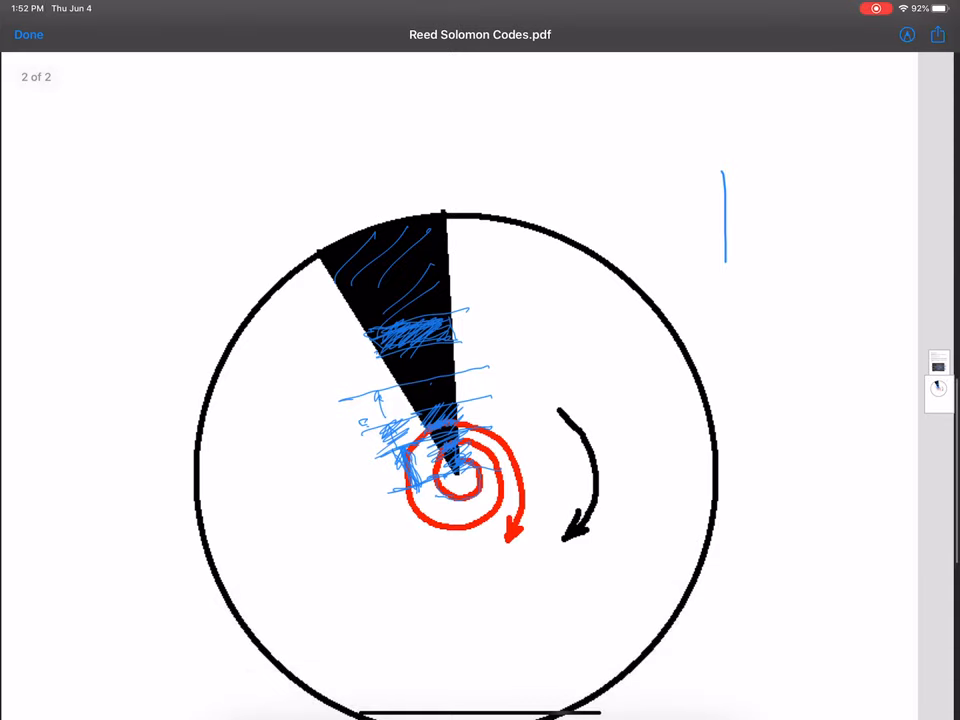
Back on page 1, underline 'Look at the following YouTube video:' in red.
scroll("down", 3)
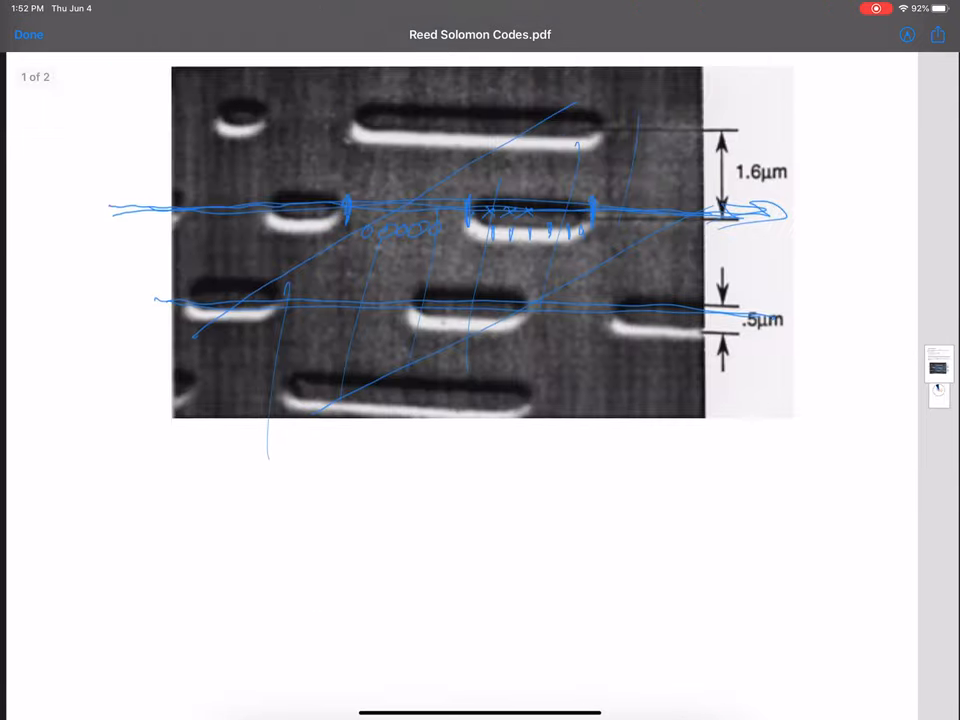
scroll("down", 3)
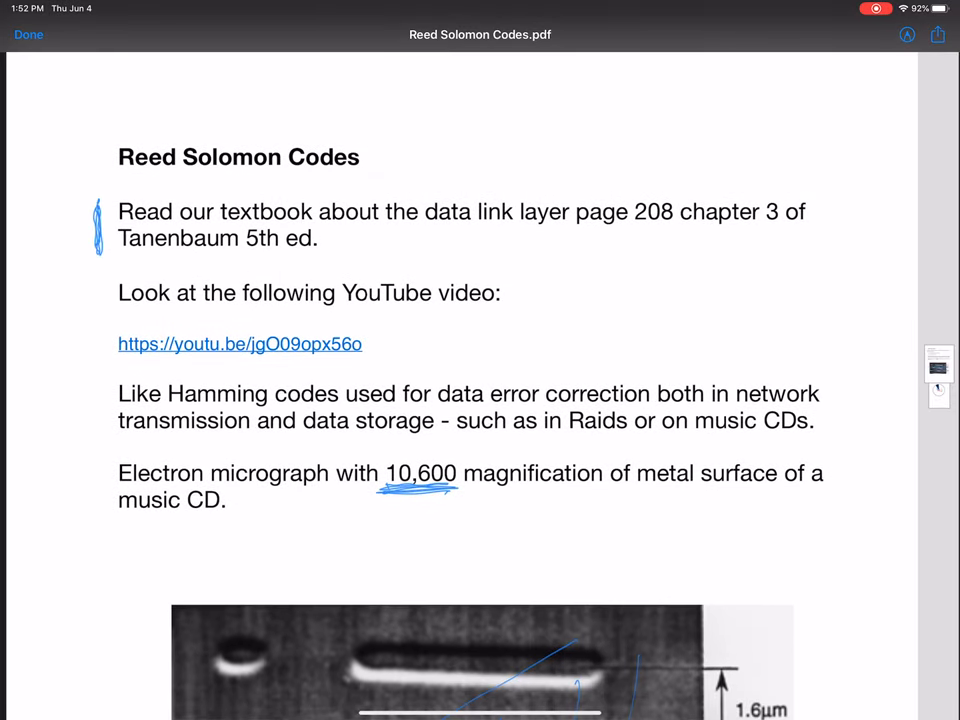
left_click(906, 34)
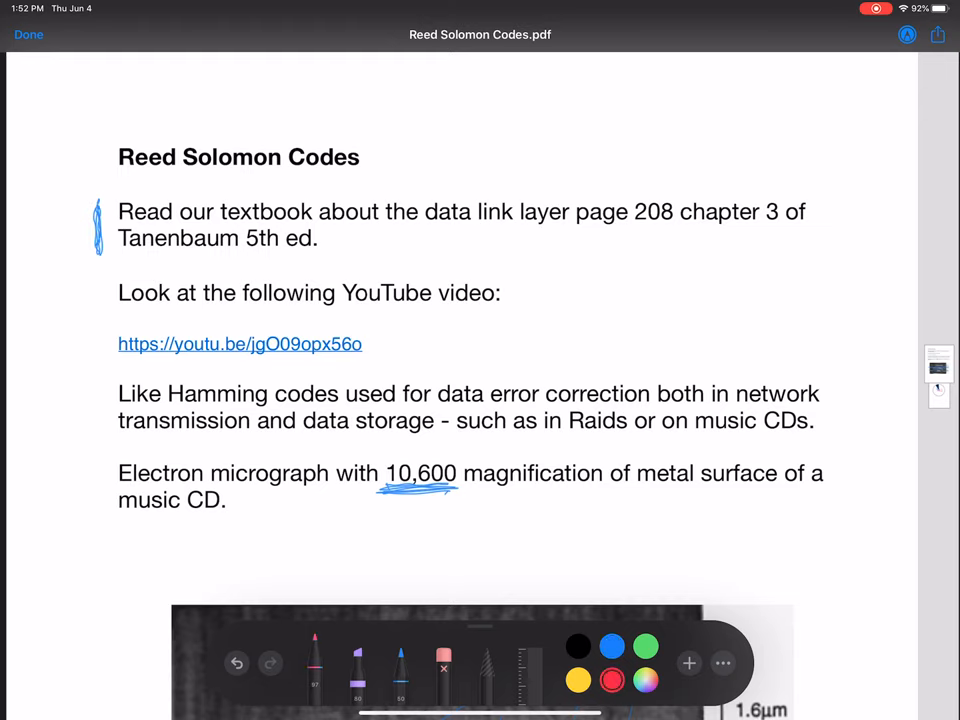
left_click_drag(96, 318, 308, 312)
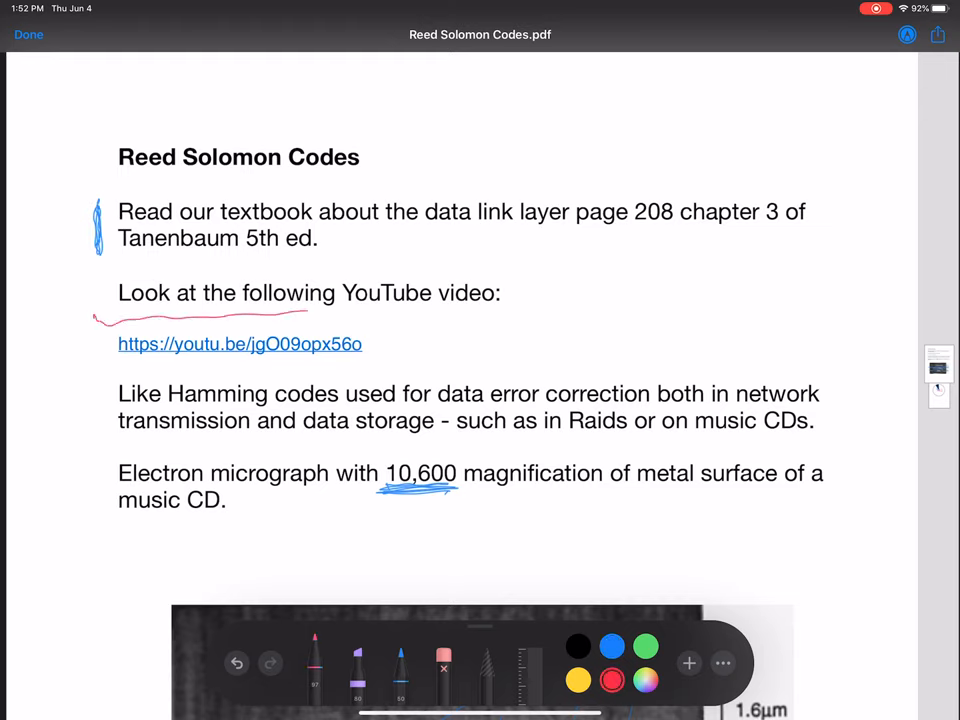